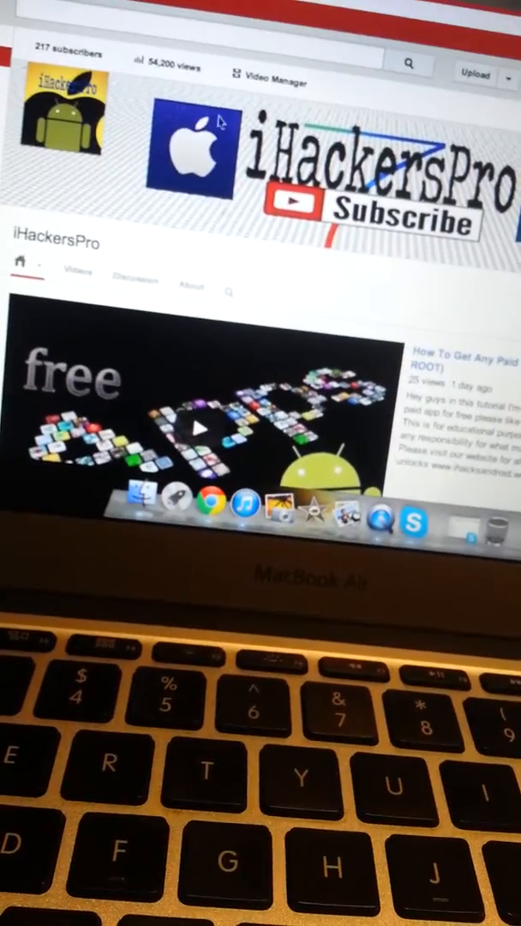
{"action": "scroll", "scroll_direction": "down", "scroll_amount": 3}
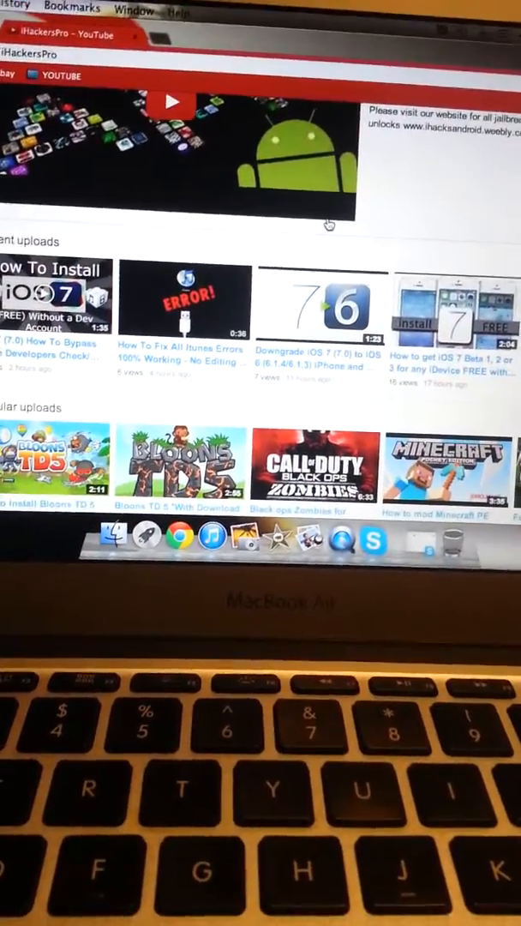
{"action": "scroll", "scroll_direction": "down", "scroll_amount": 3}
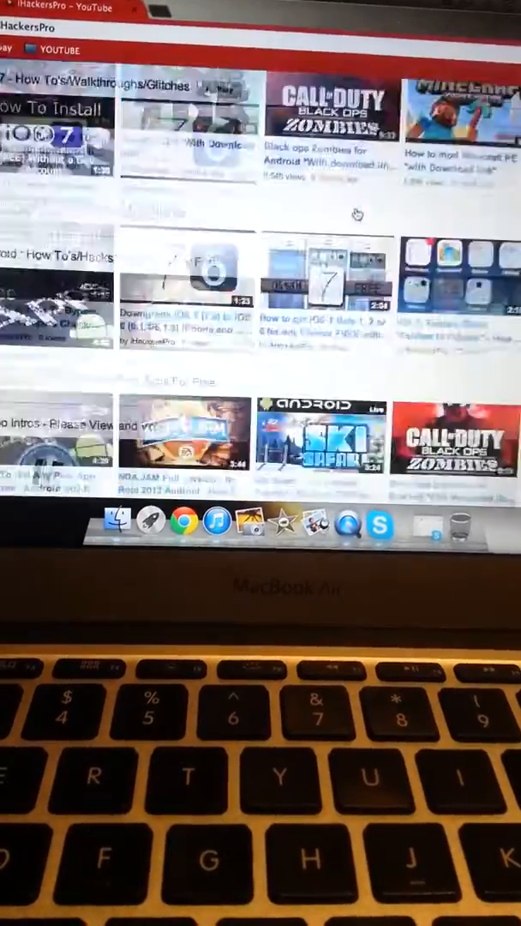
{"action": "scroll", "scroll_direction": "down", "scroll_amount": 3}
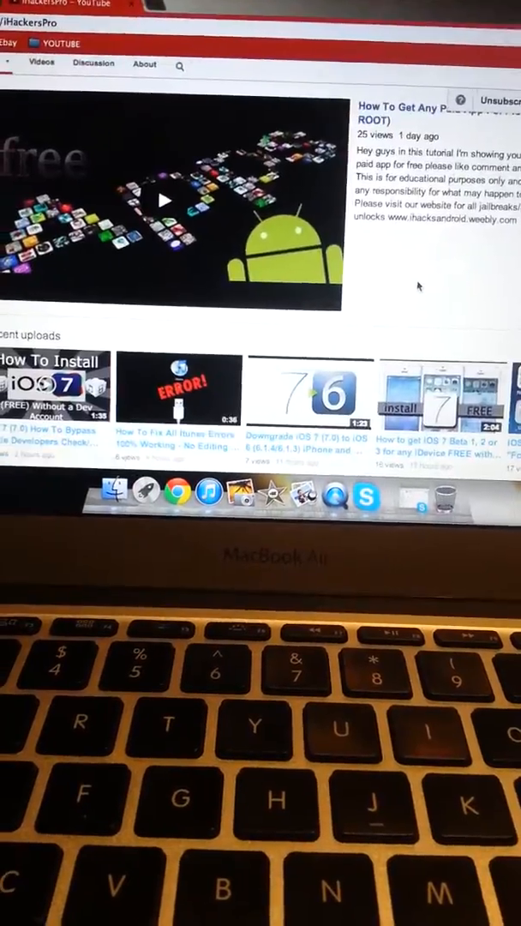
{"action": "scroll", "scroll_direction": "down", "scroll_amount": 3}
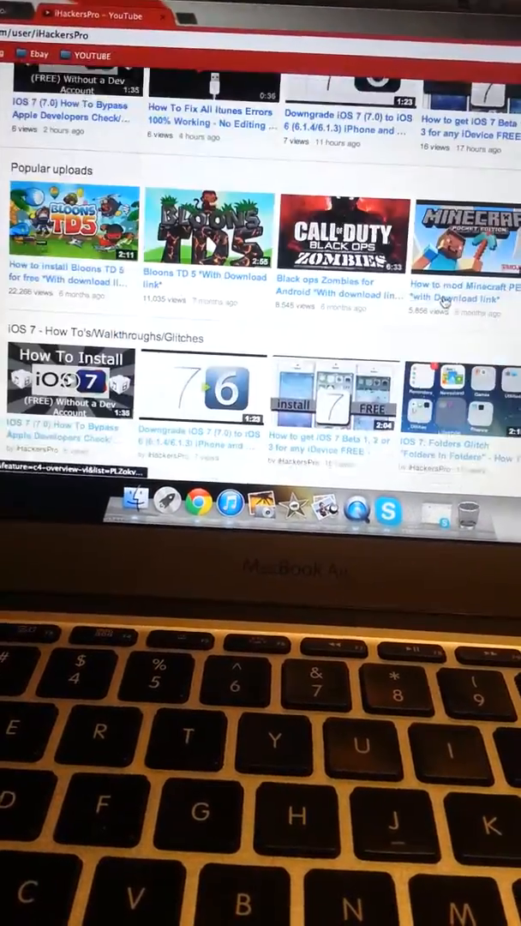